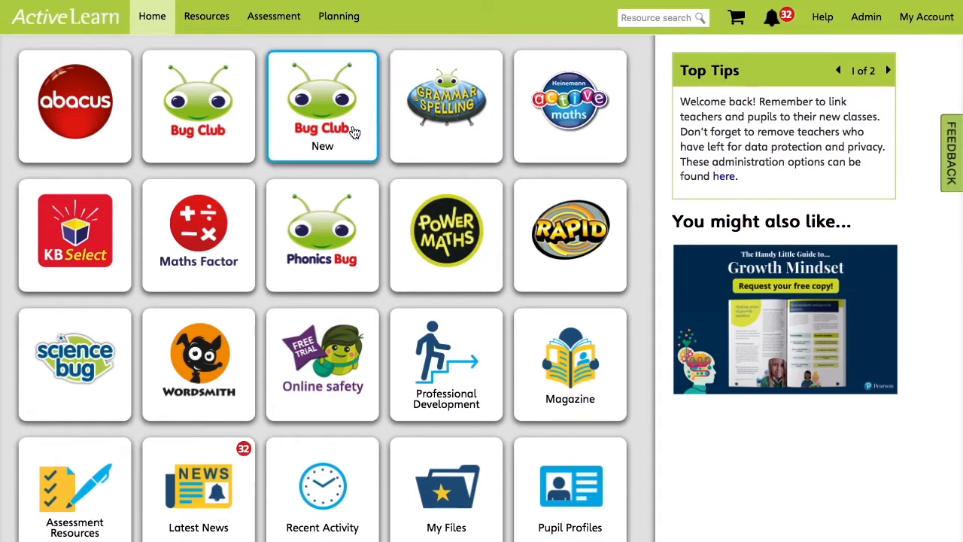
- Go from the Bug Club tile to the Independent ebooks resource list
left_click(322, 106)
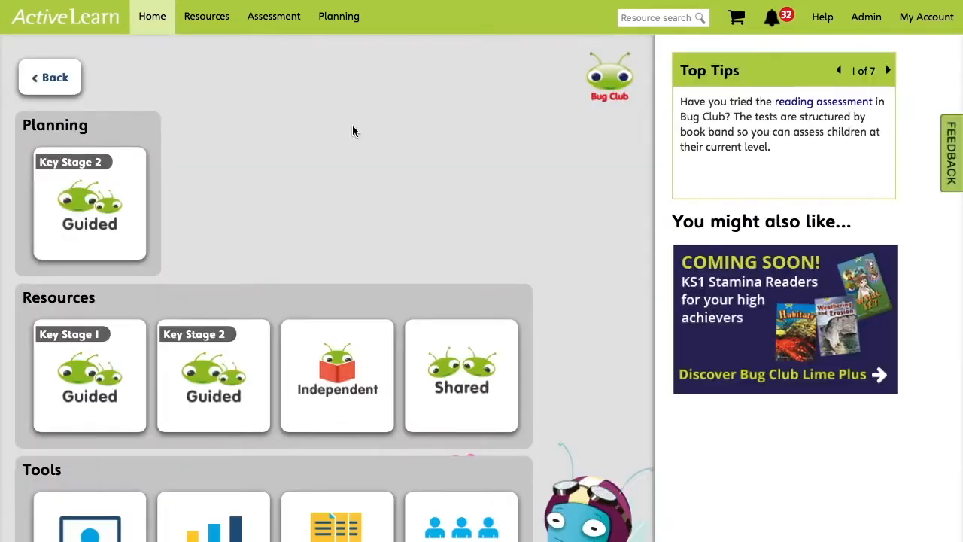
mouse_move(388, 208)
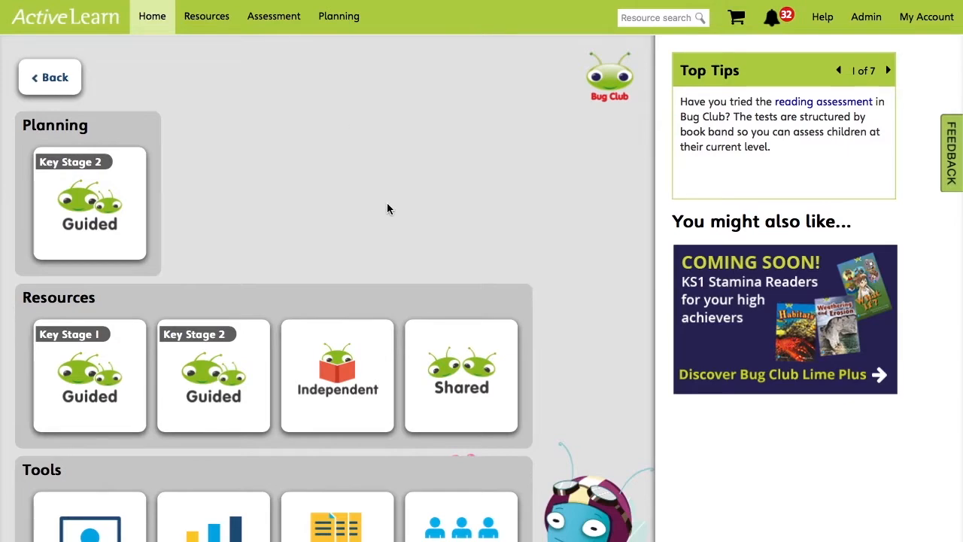
left_click(337, 375)
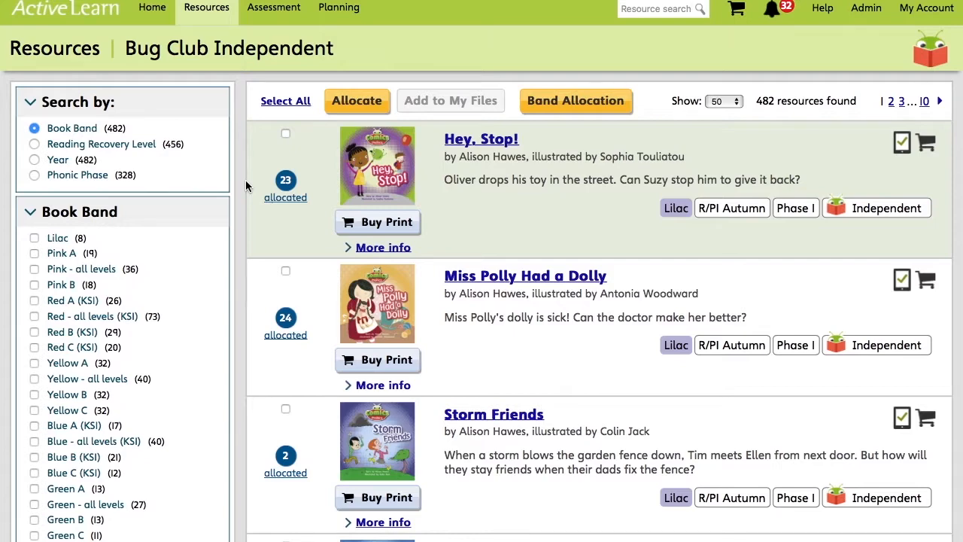
- Filter the Independent ebooks to the Purple A book band, showing 14 books
scroll("down", 3)
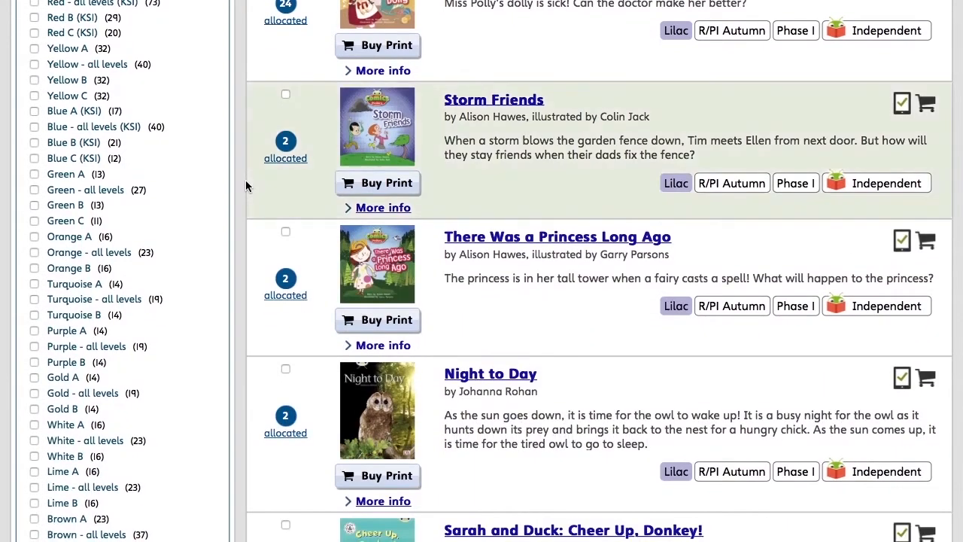
scroll("down", 3)
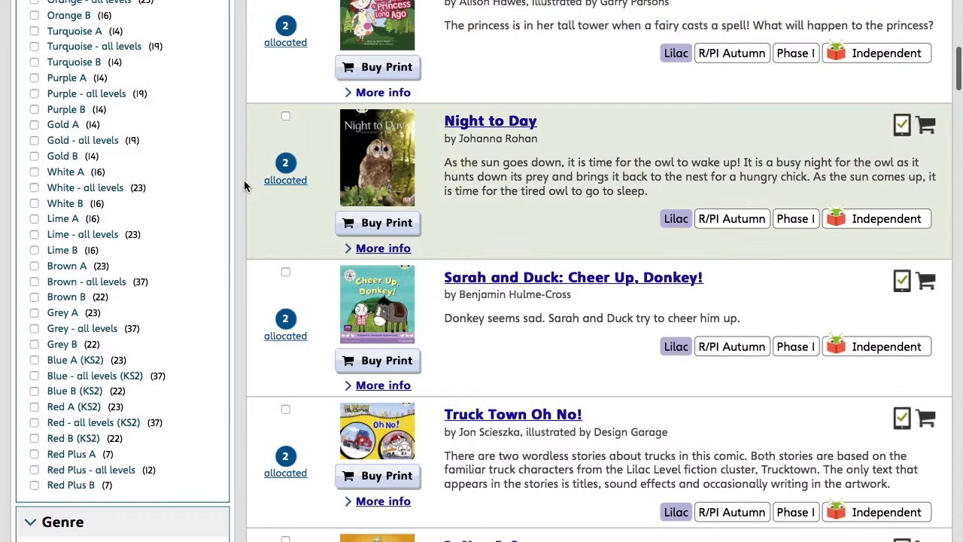
left_click(34, 77)
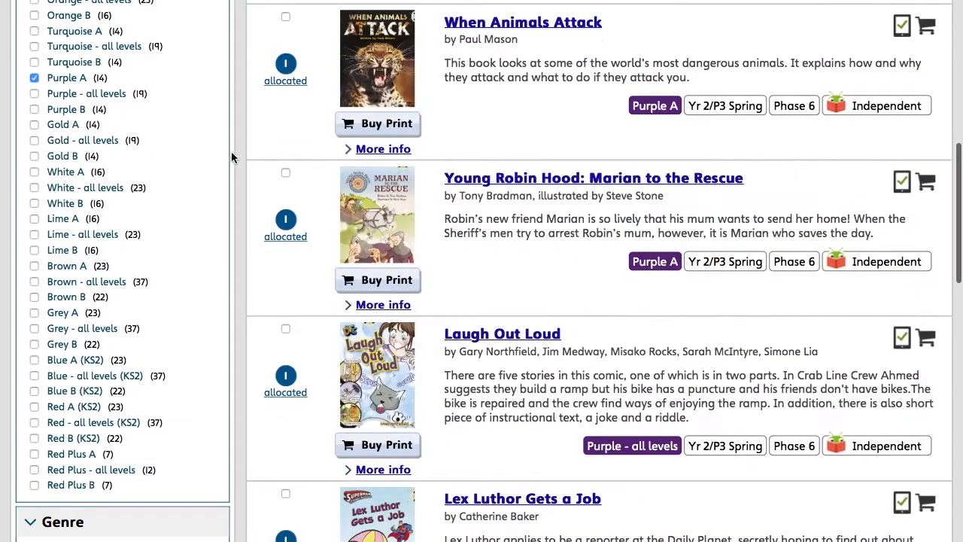
scroll("up", 3)
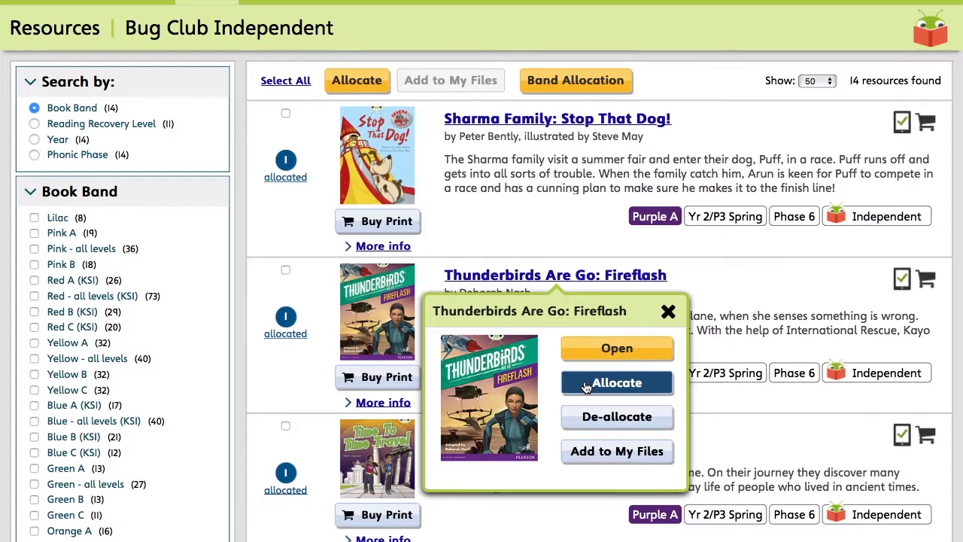
- Allocate Thunderbirds Are Go: Fireflash to both pupils in the chosen class
left_click(617, 382)
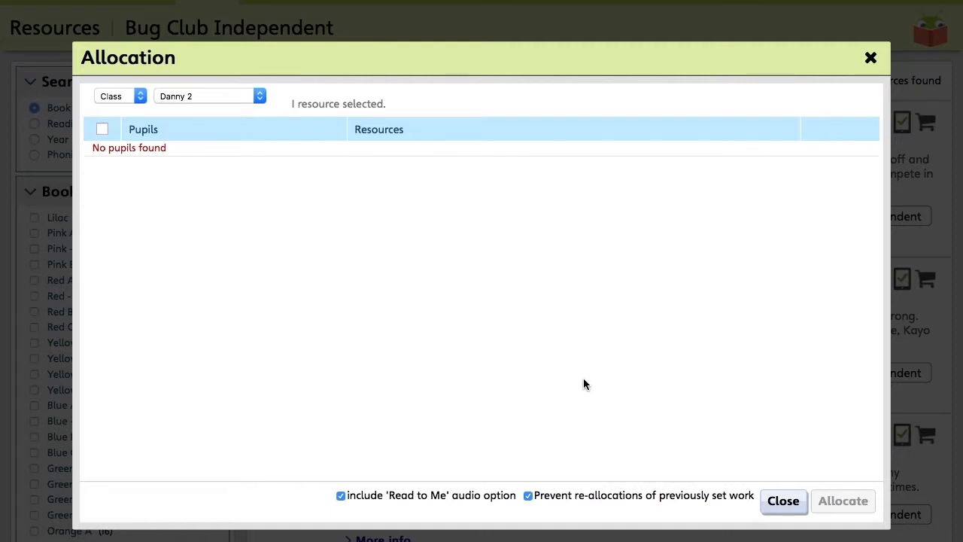
mouse_move(561, 353)
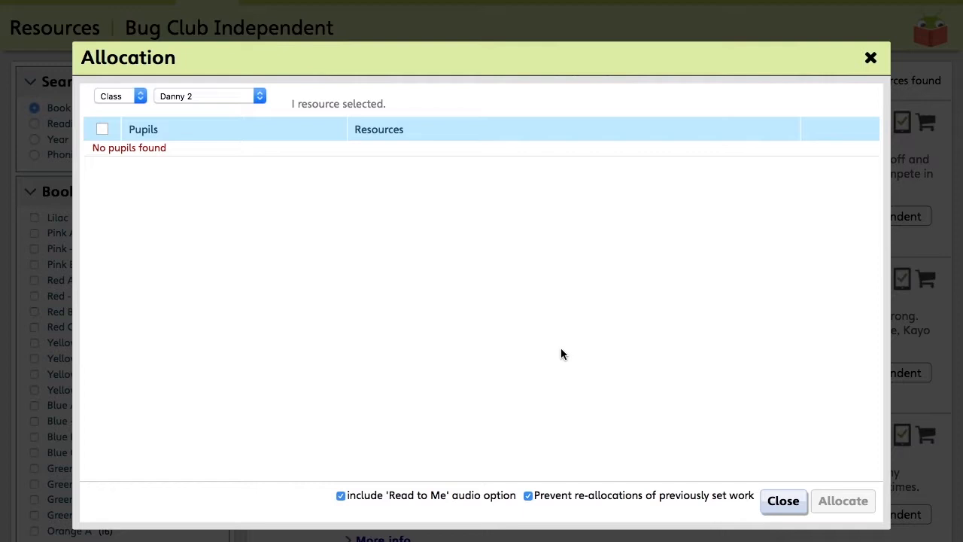
mouse_move(270, 139)
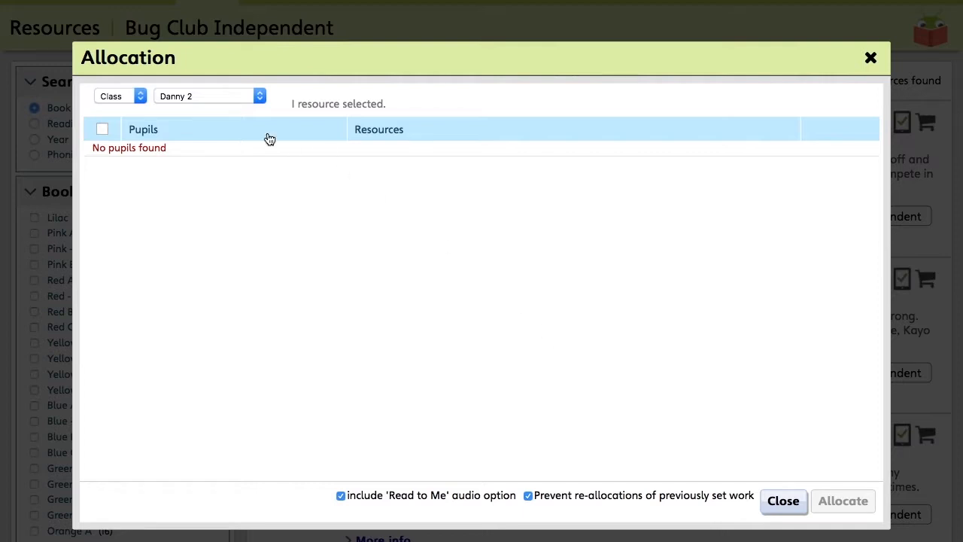
mouse_move(175, 103)
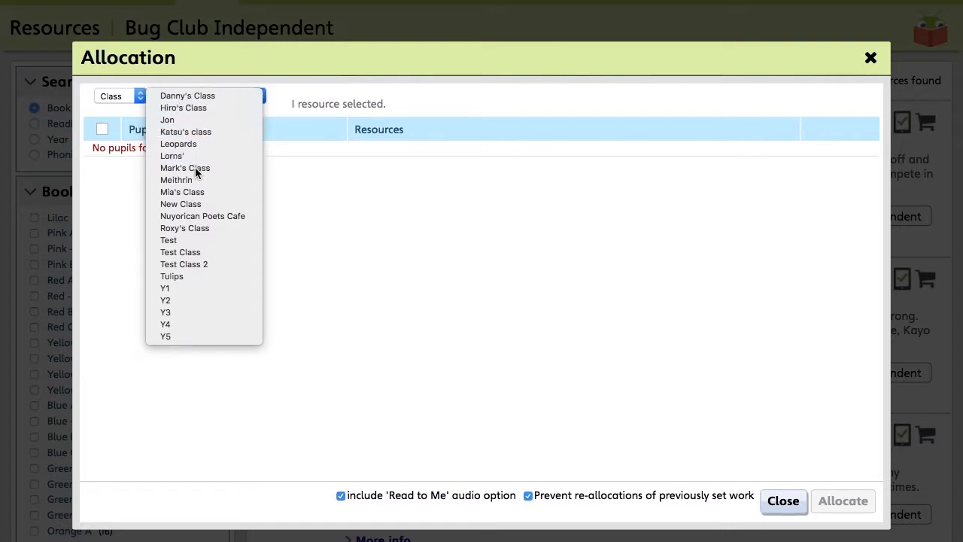
left_click(171, 155)
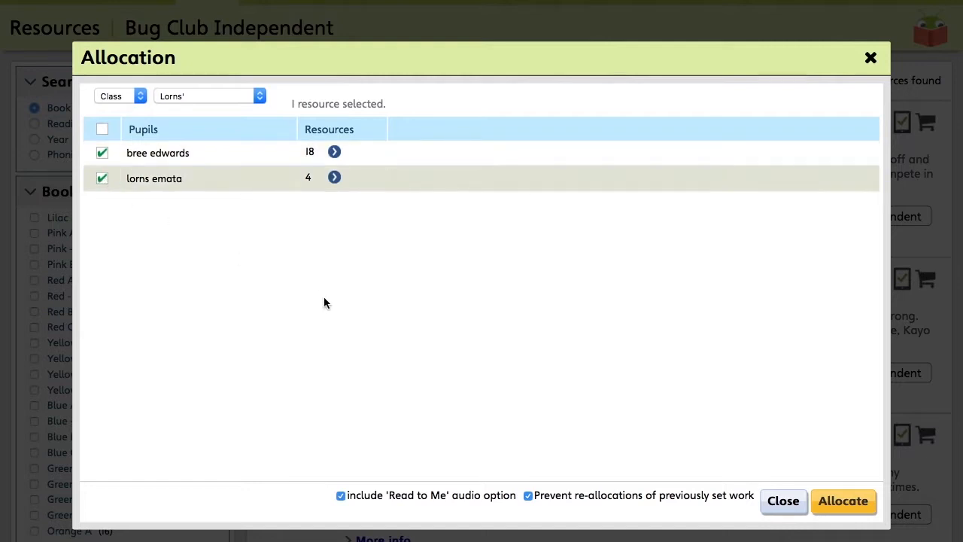
mouse_move(348, 309)
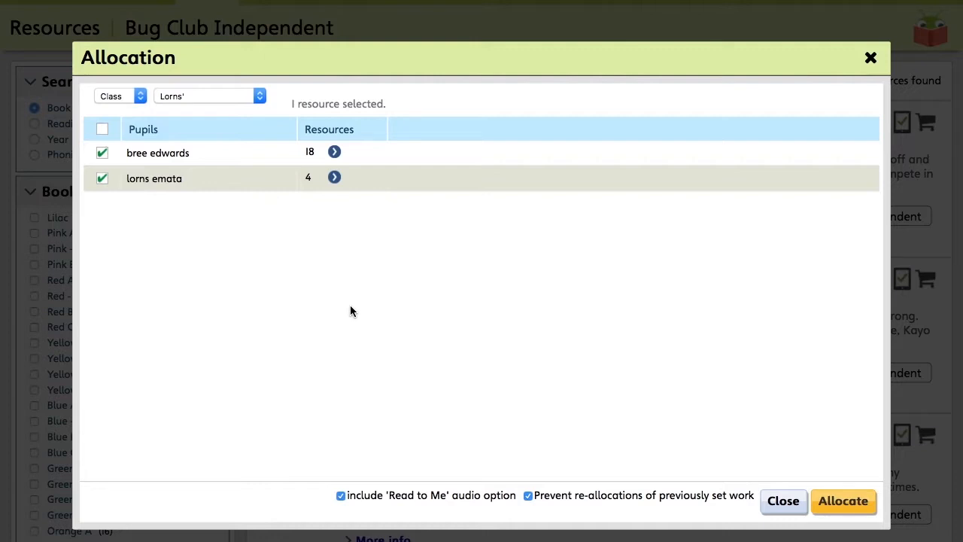
mouse_move(760, 423)
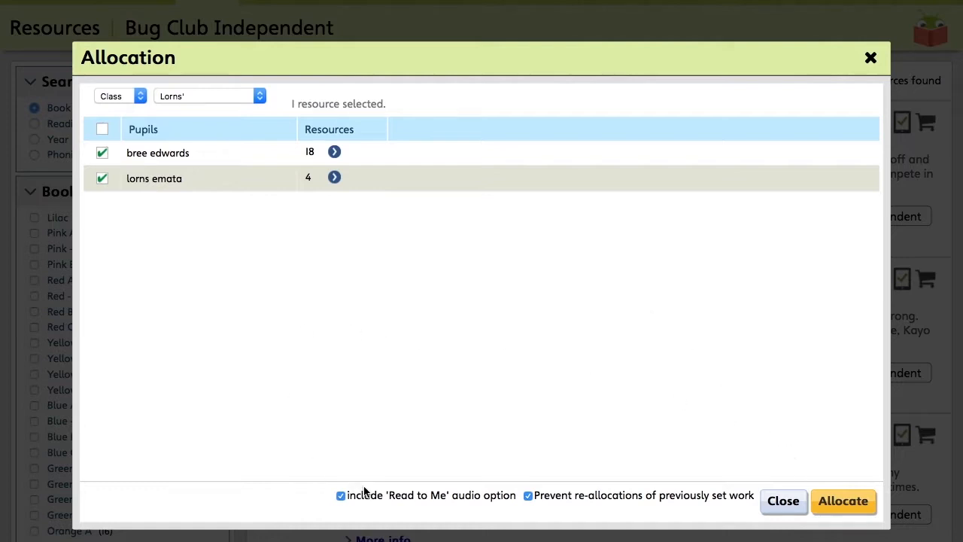
mouse_move(492, 504)
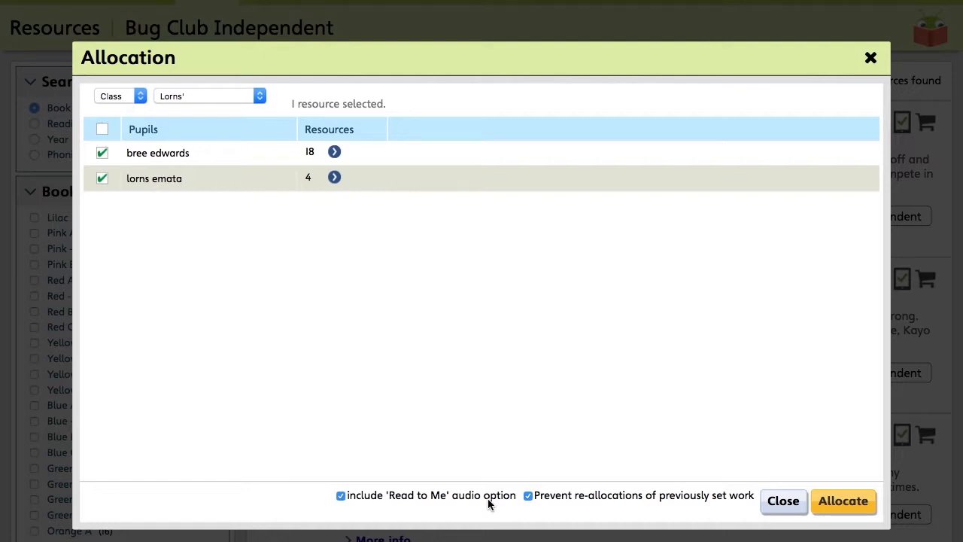
mouse_move(387, 440)
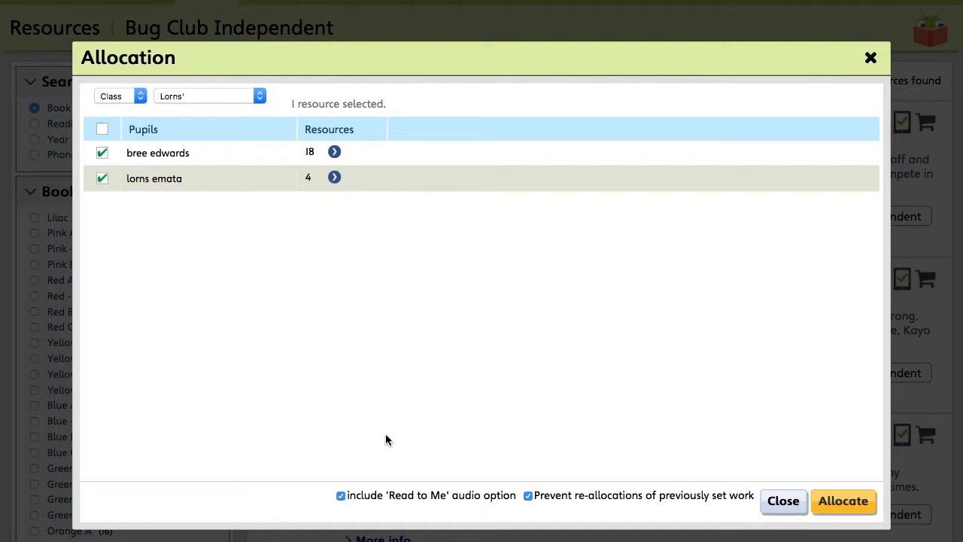
mouse_move(568, 477)
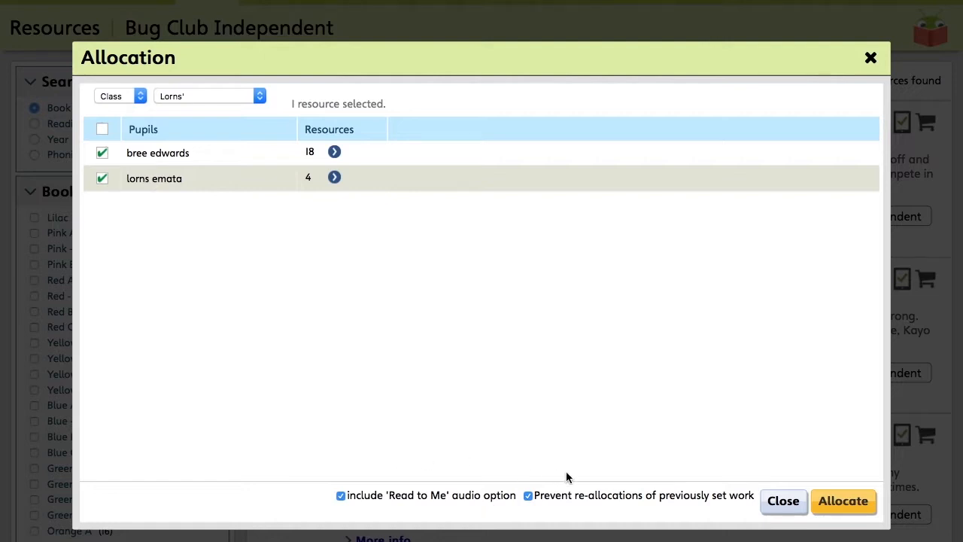
mouse_move(551, 510)
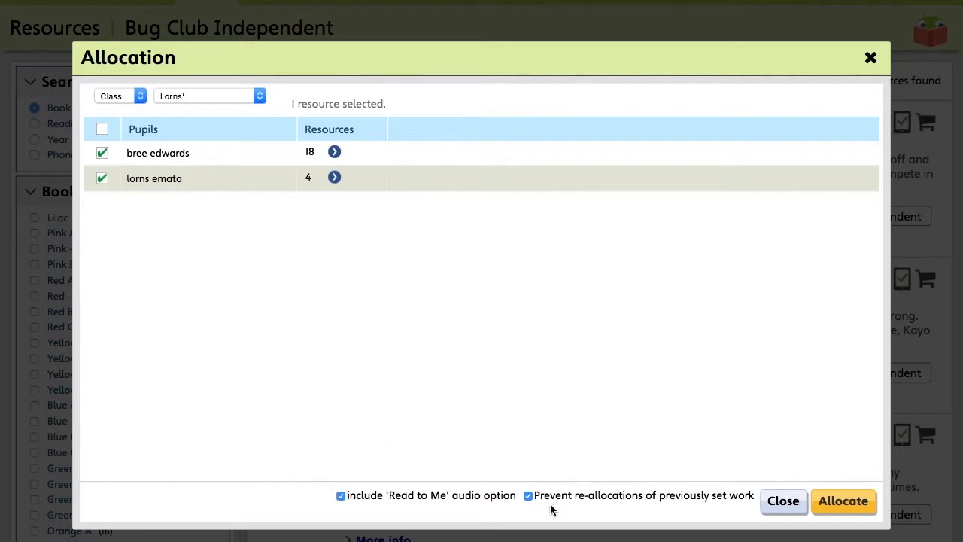
mouse_move(530, 490)
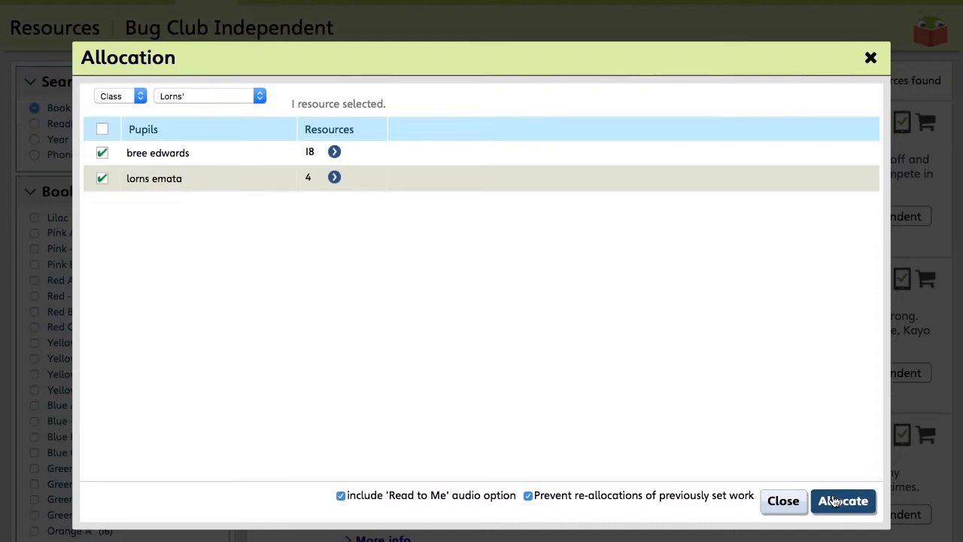
left_click(843, 501)
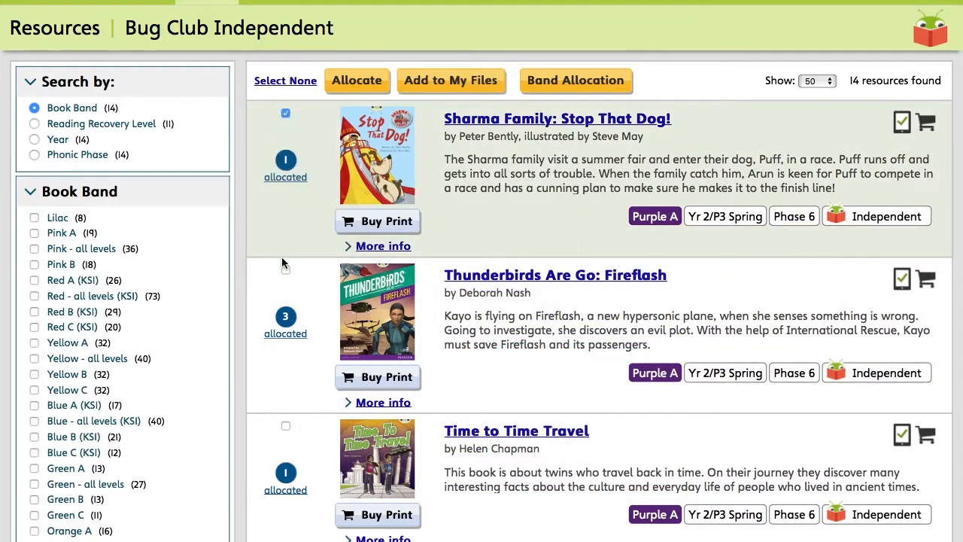
- Tick Time to Time Travel and When Animals Attack among the selected Purple A books
scroll("down", 3)
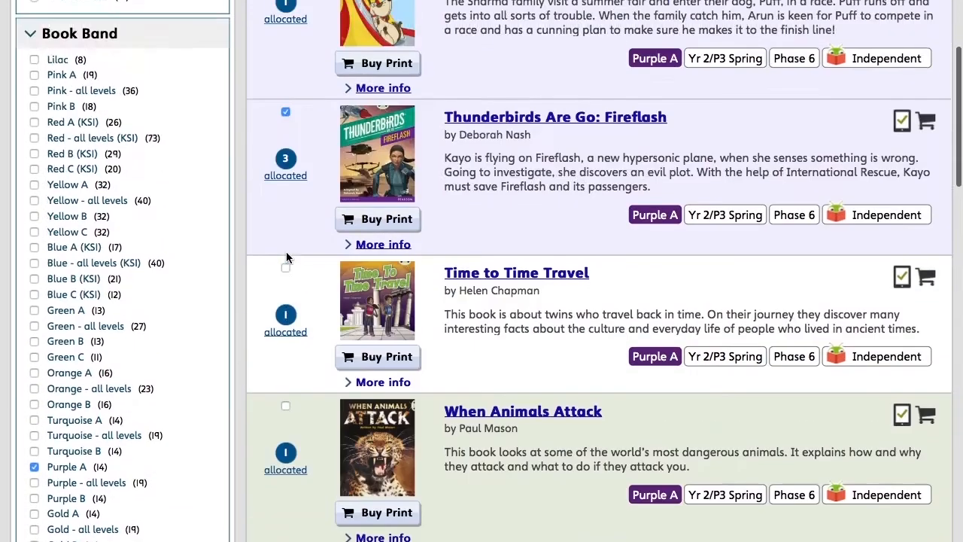
scroll("down", 3)
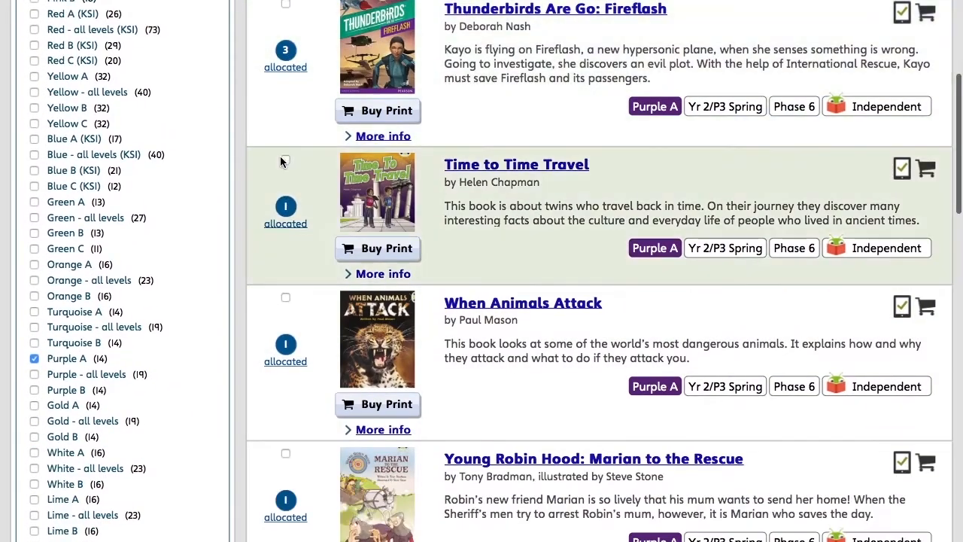
left_click(286, 158)
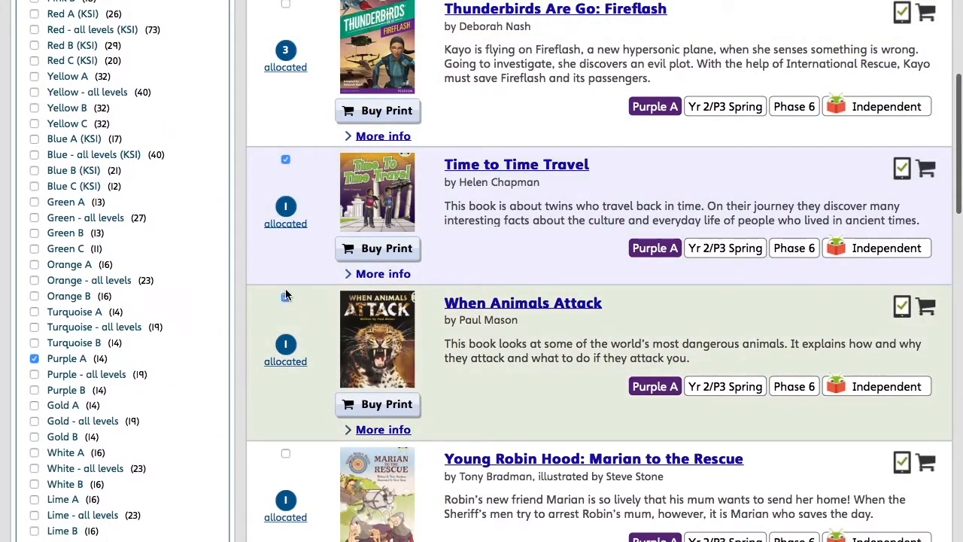
left_click(286, 297)
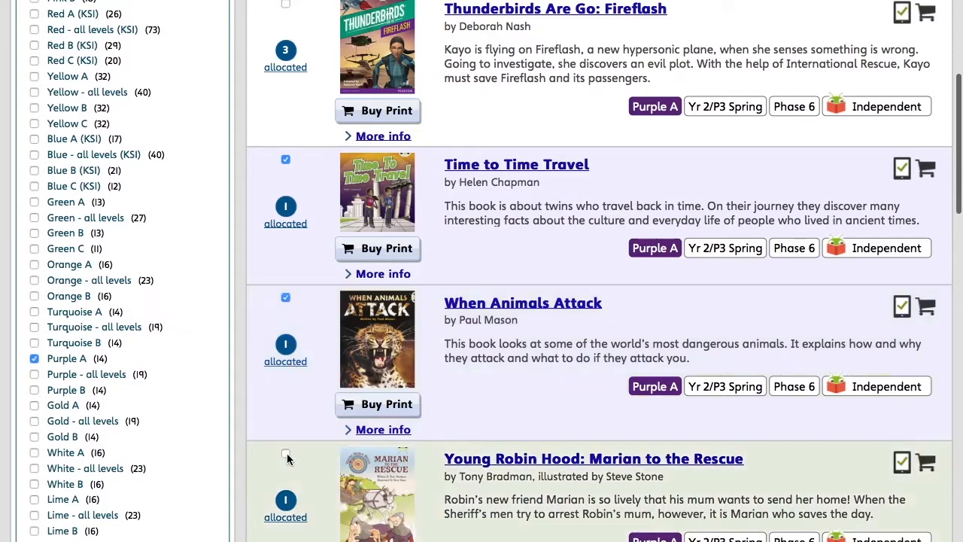
scroll("up", 3)
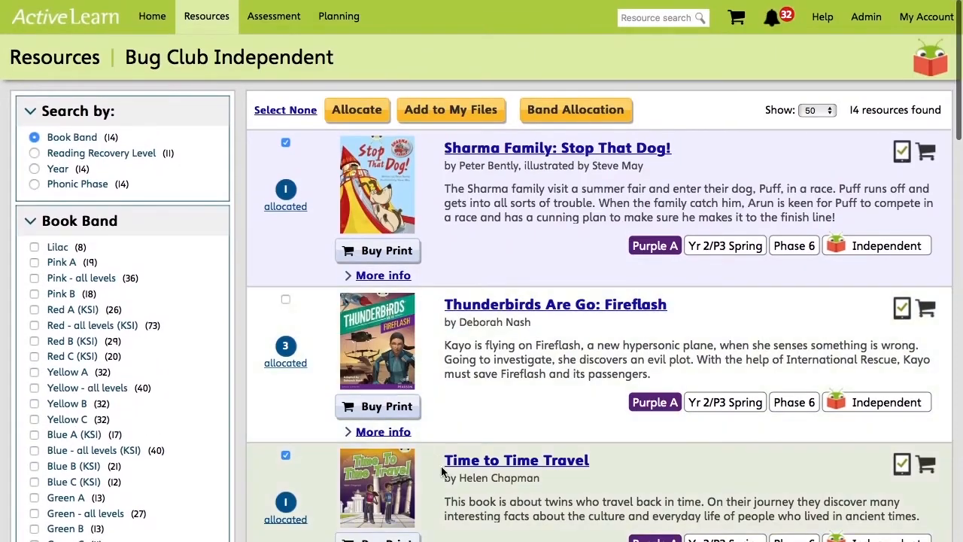
left_click(356, 109)
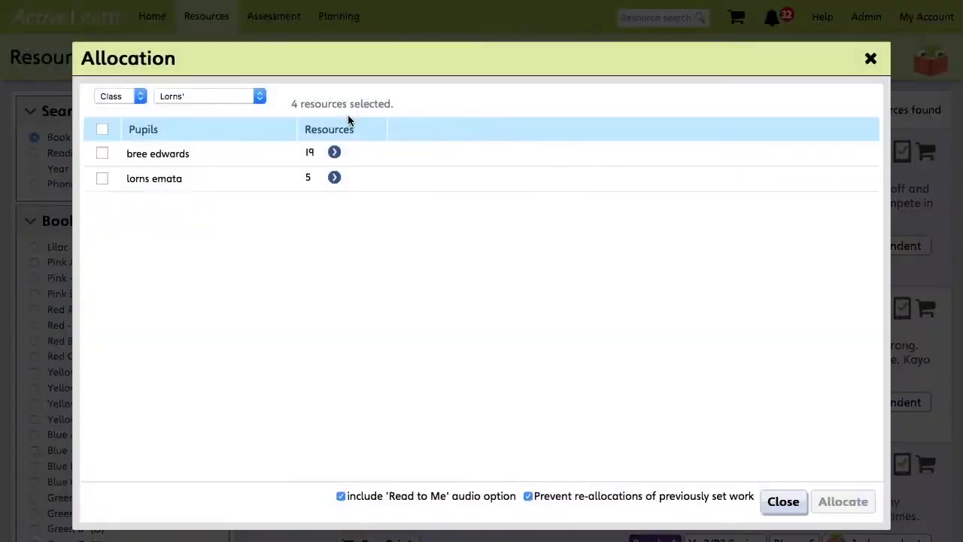
- Tick both pupils in the Allocation dialog and allocate the four ebooks
left_click(102, 152)
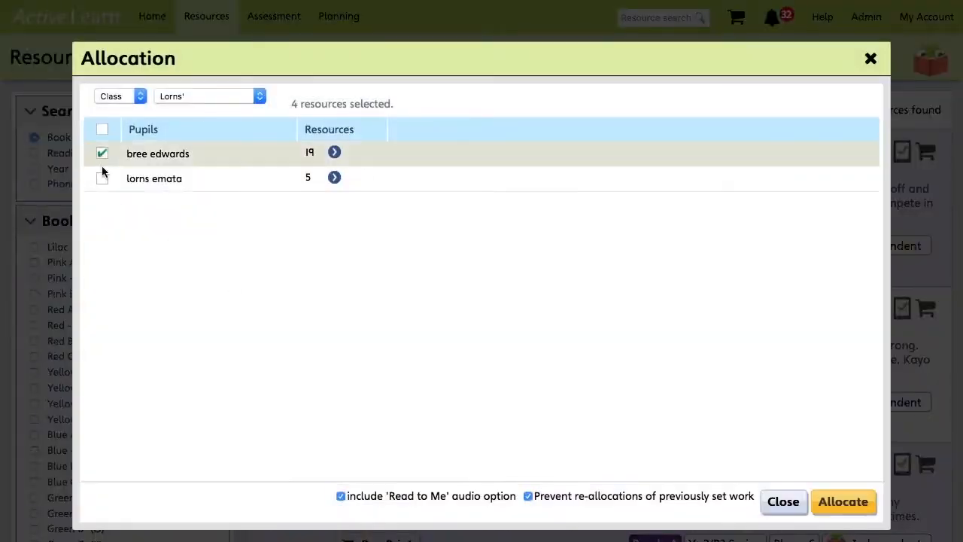
left_click(102, 179)
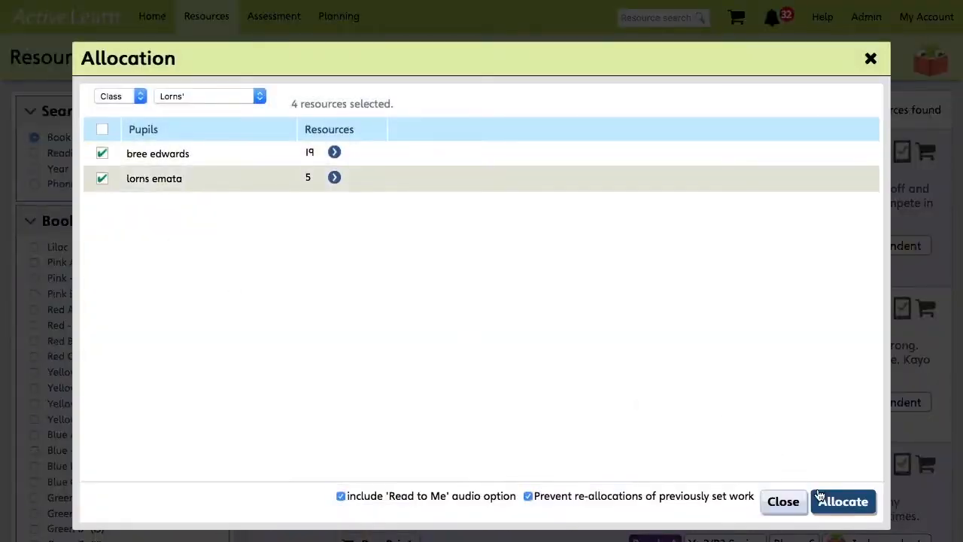
left_click(842, 501)
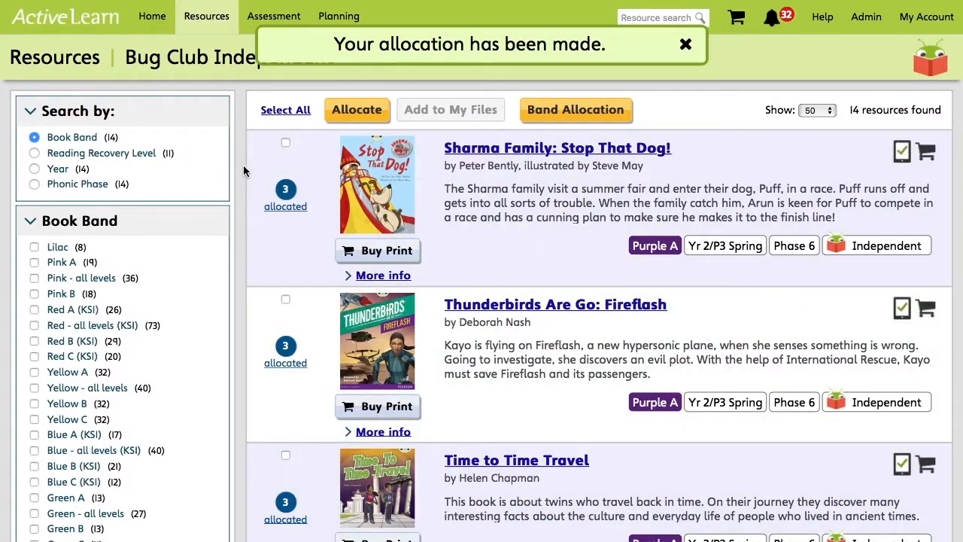
- Open the class Activity Reports from the Tools section of Bug Club home
left_click(685, 43)
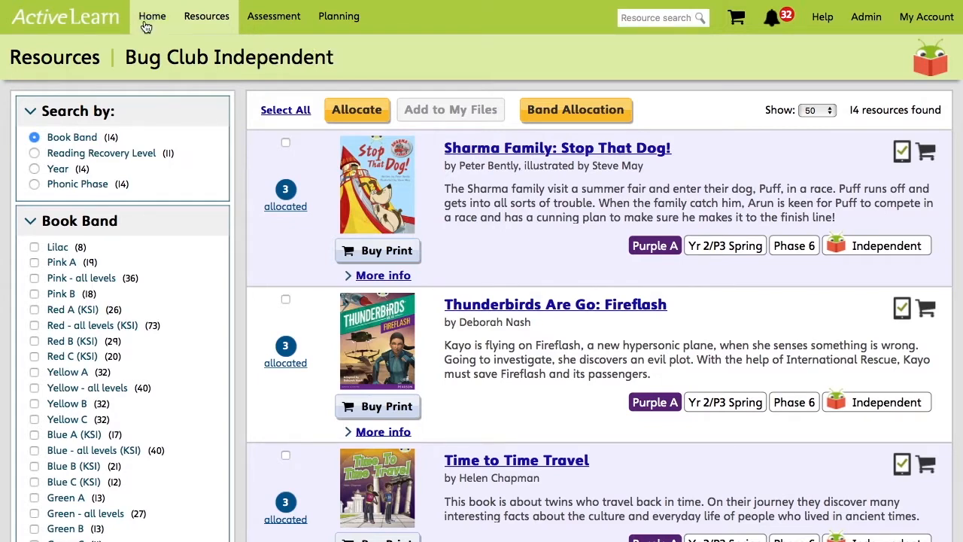
left_click(152, 15)
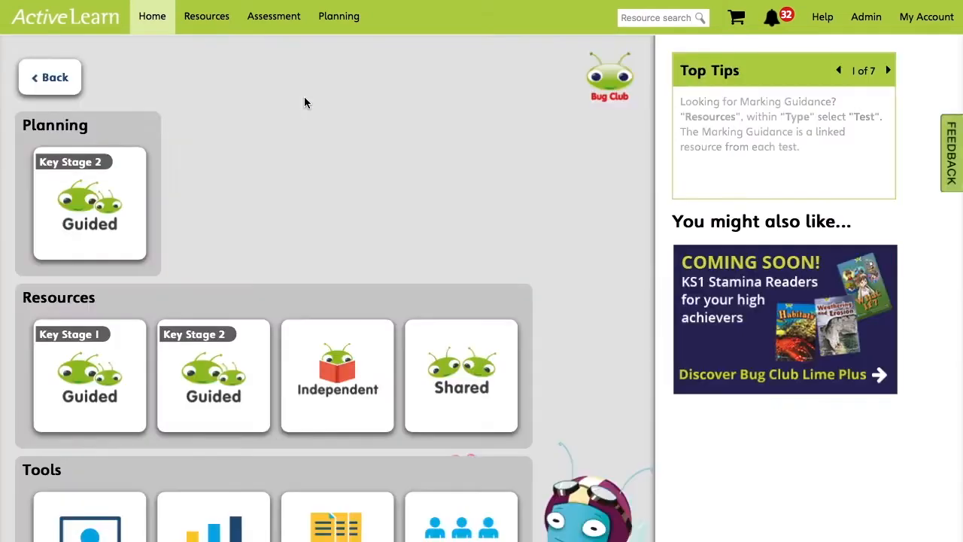
scroll("down", 3)
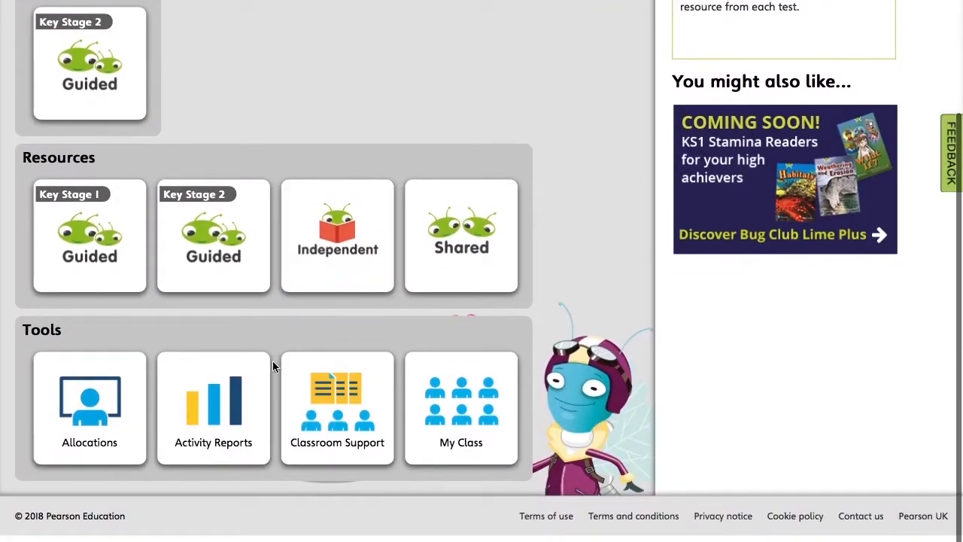
mouse_move(250, 406)
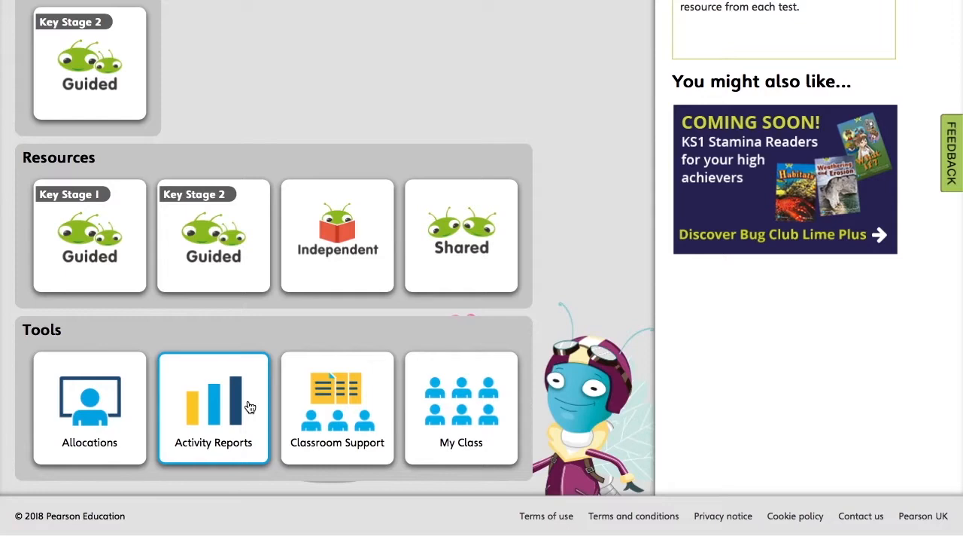
left_click(213, 408)
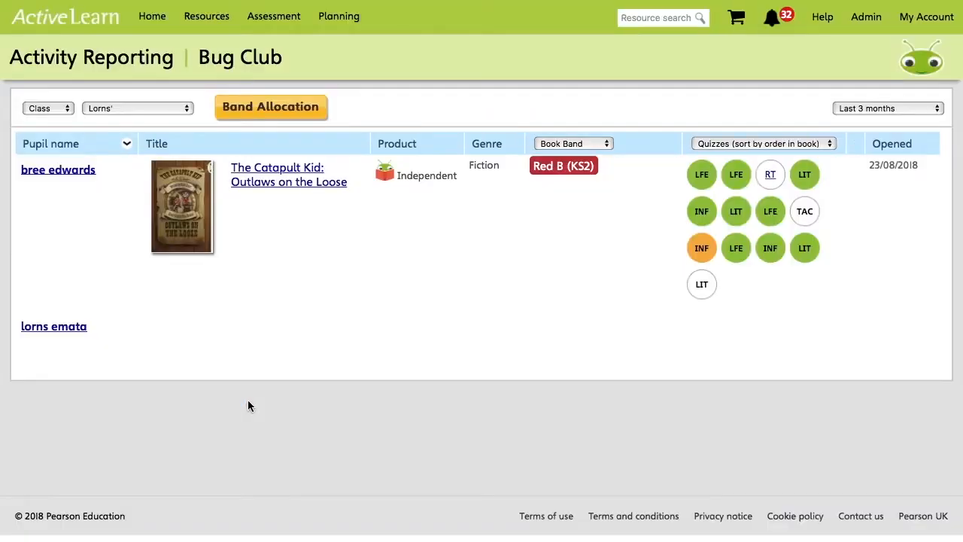
mouse_move(184, 172)
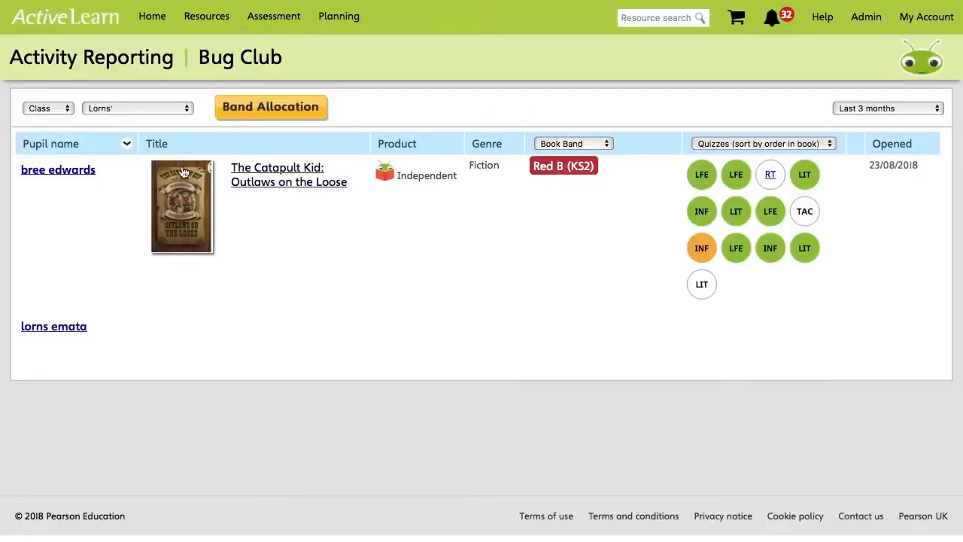
mouse_move(478, 253)
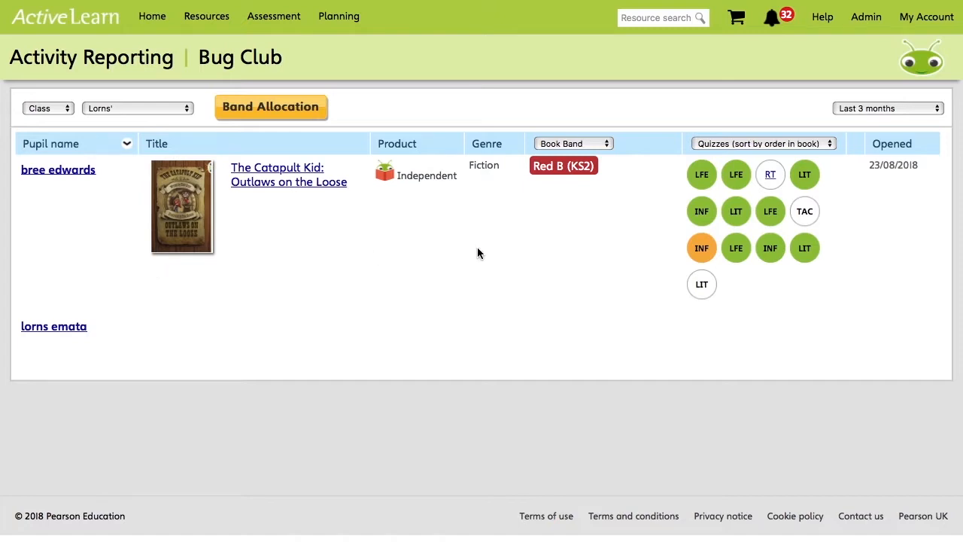
mouse_move(498, 278)
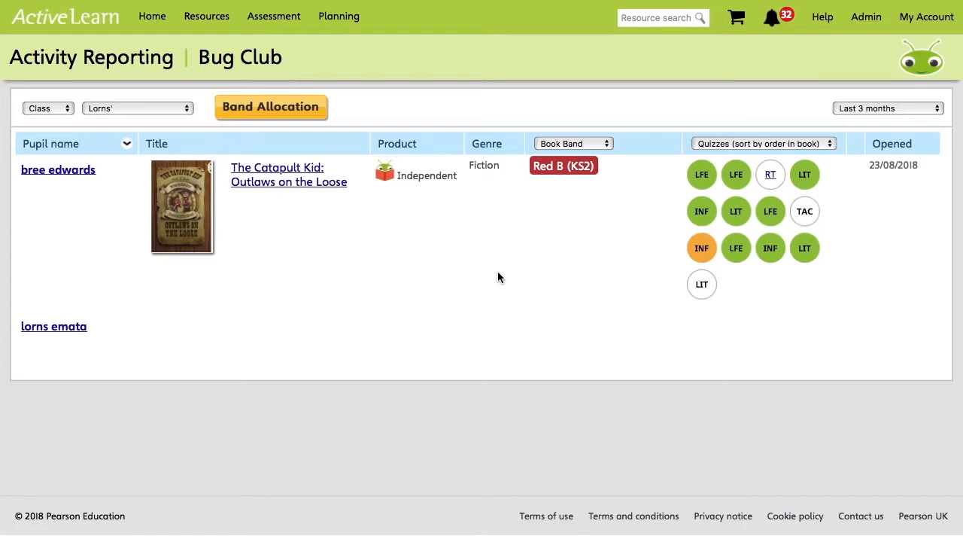
mouse_move(762, 304)
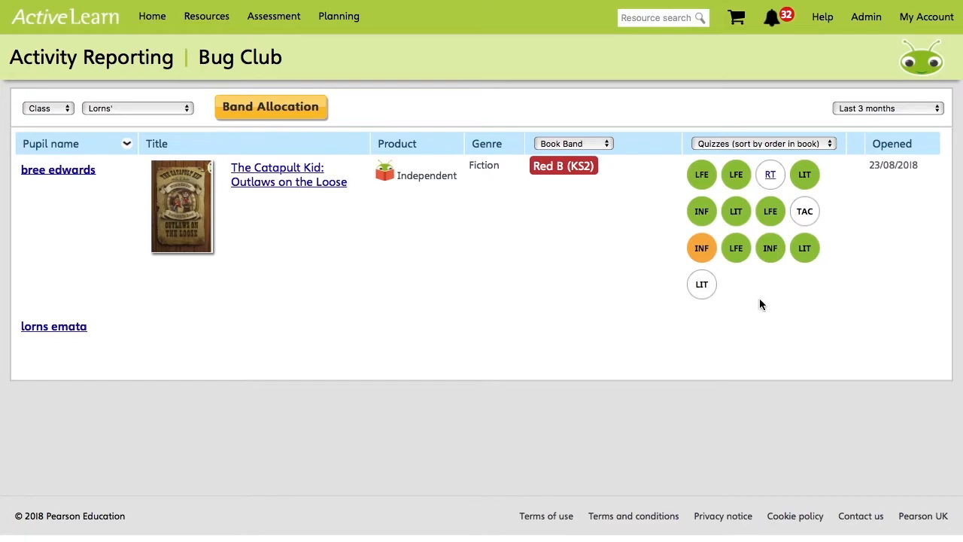
mouse_move(600, 244)
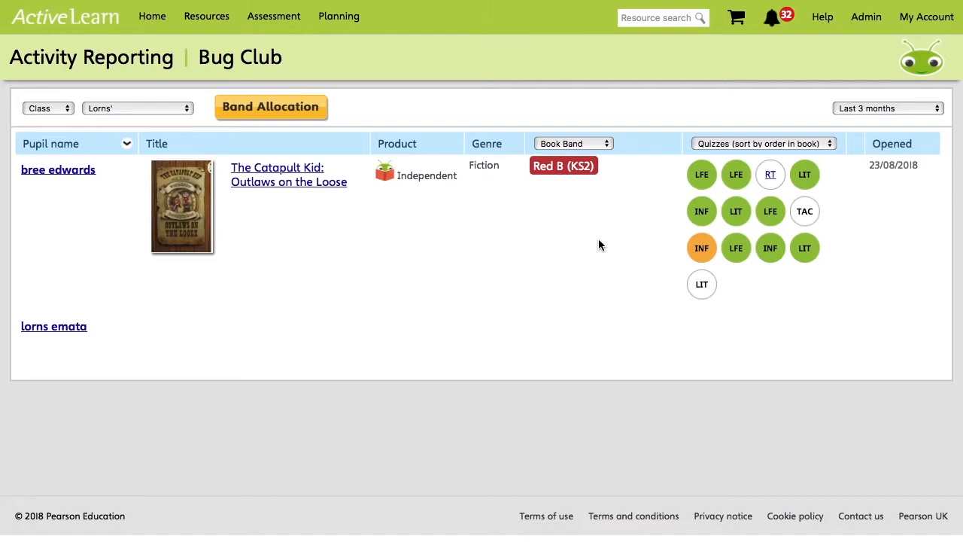
mouse_move(700, 186)
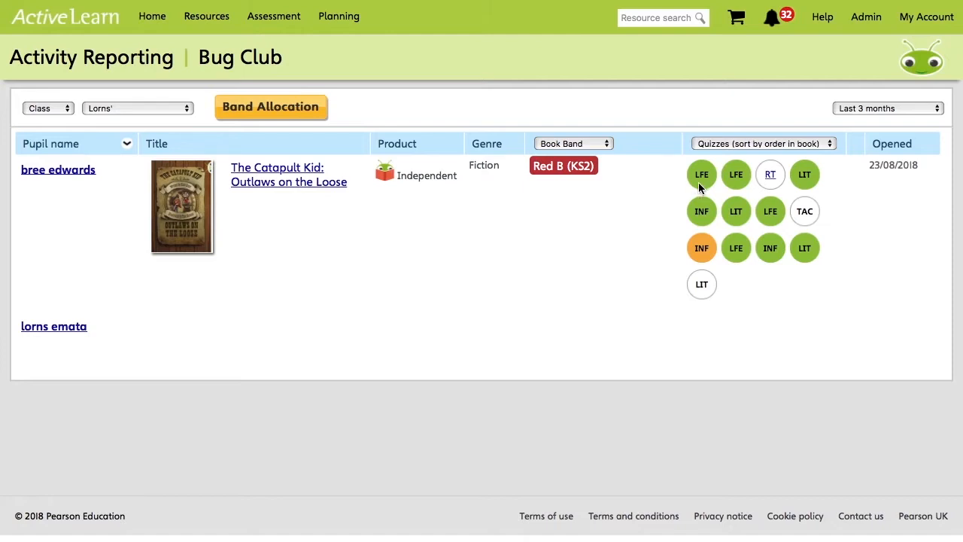
mouse_move(701, 174)
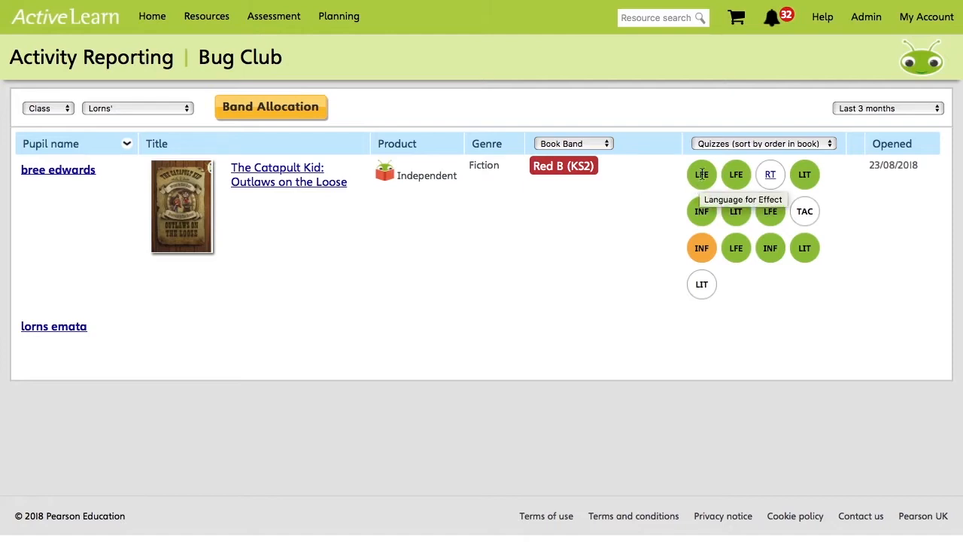
mouse_move(701, 247)
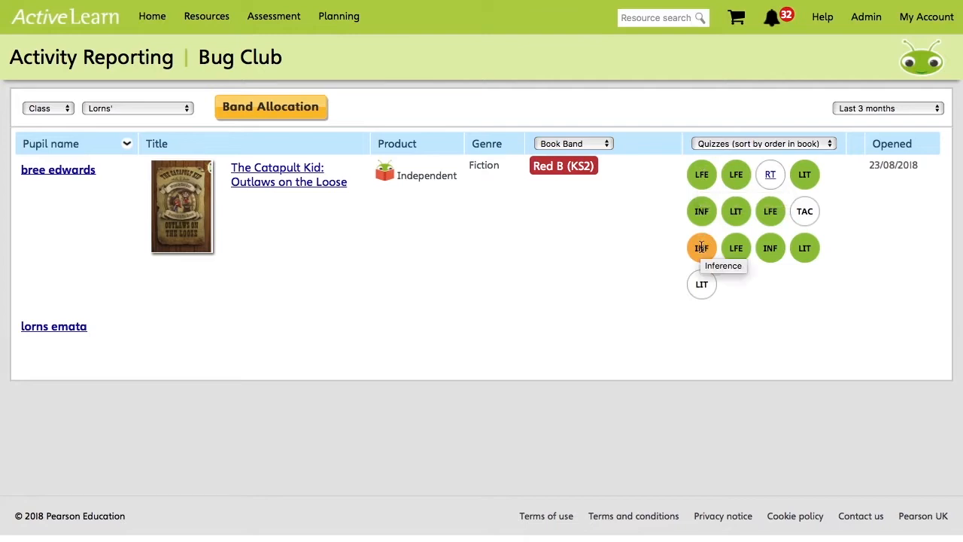
mouse_move(804, 210)
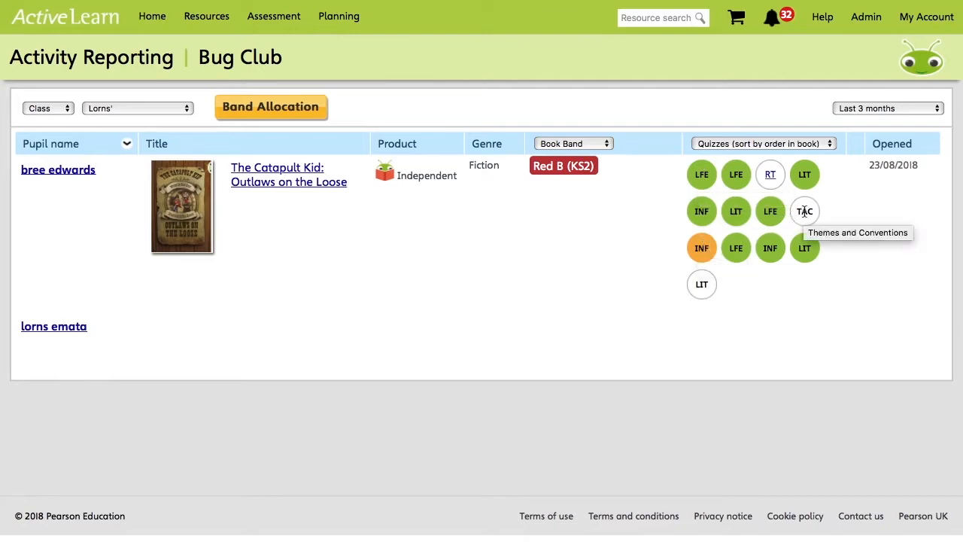
mouse_move(854, 196)
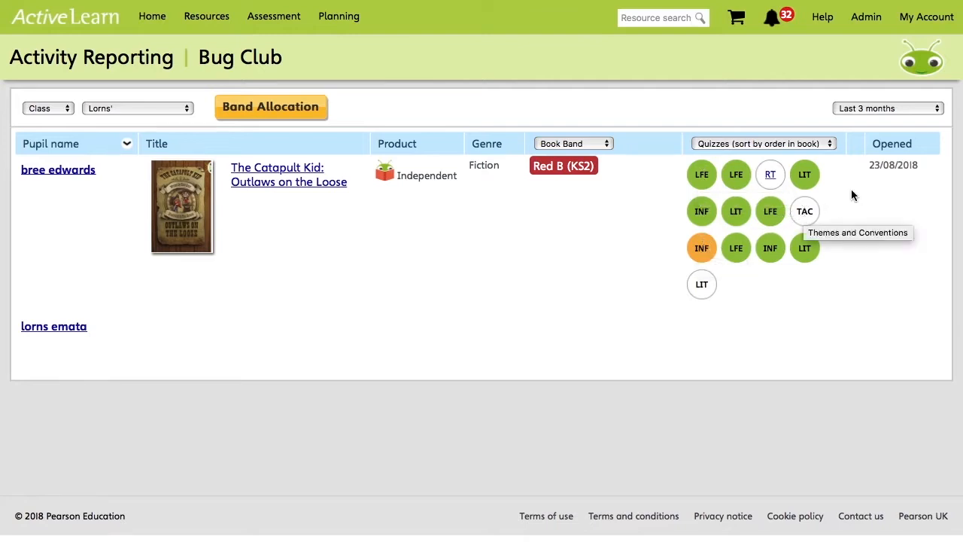
mouse_move(854, 195)
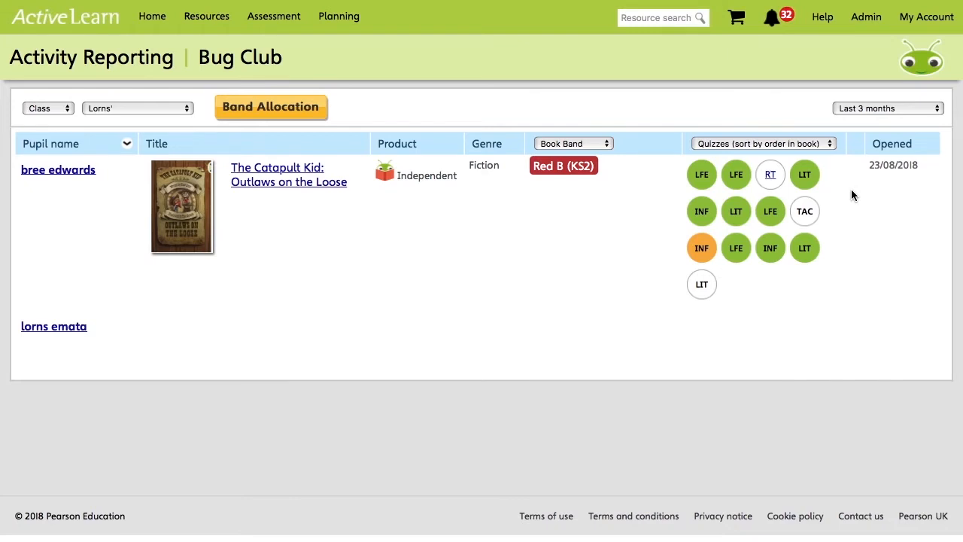
mouse_move(861, 230)
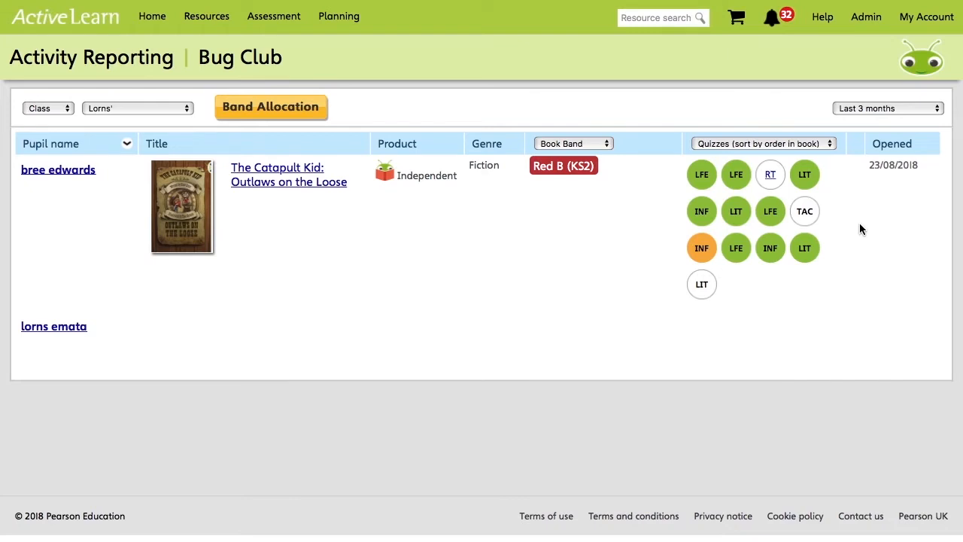
mouse_move(701, 284)
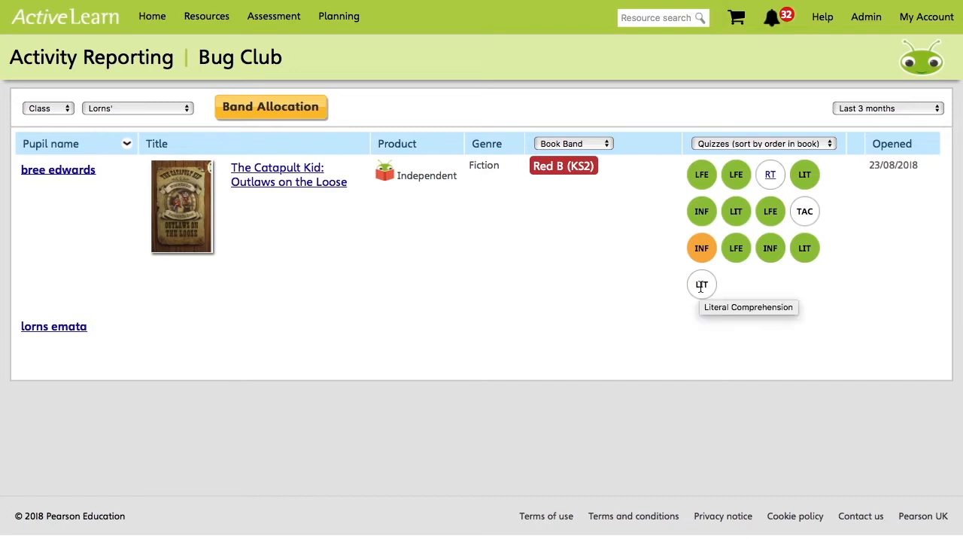
mouse_move(321, 246)
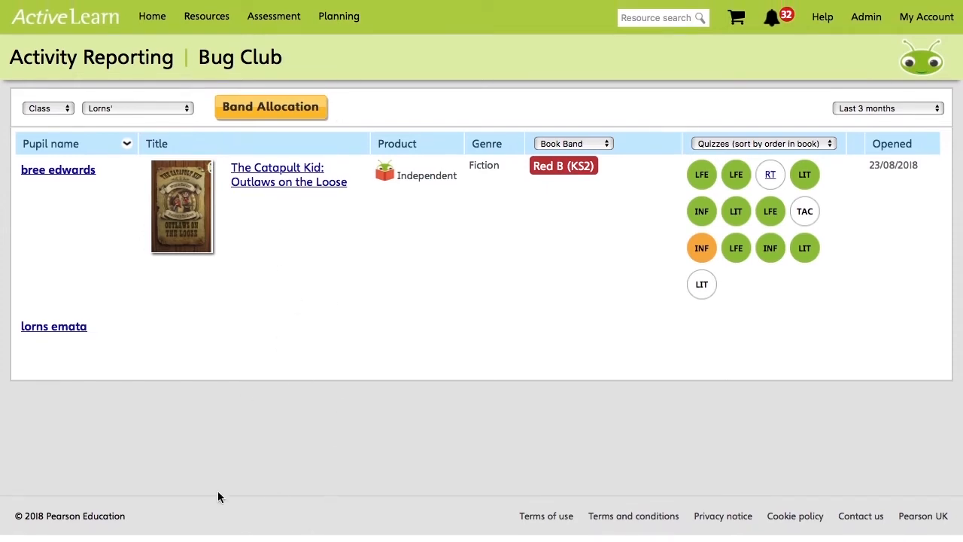
mouse_move(643, 196)
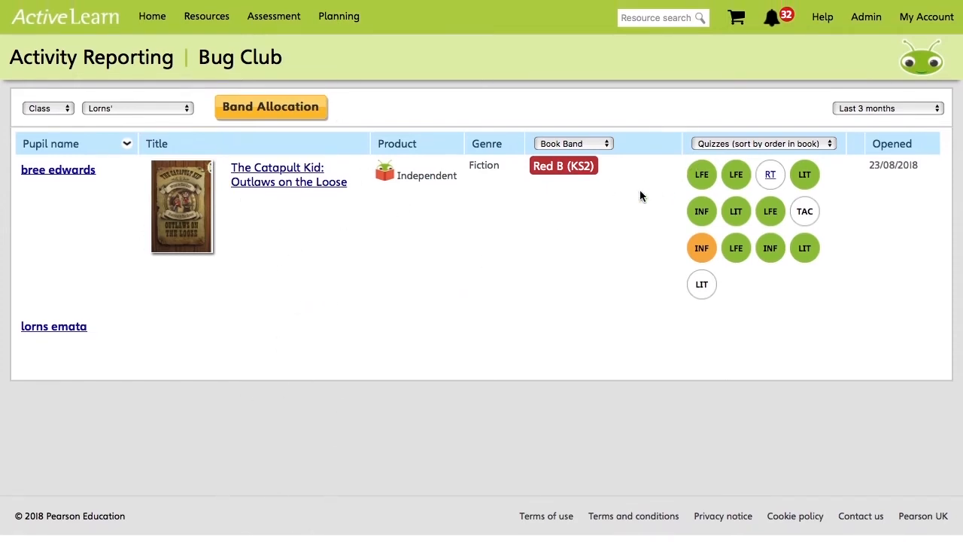
mouse_move(590, 251)
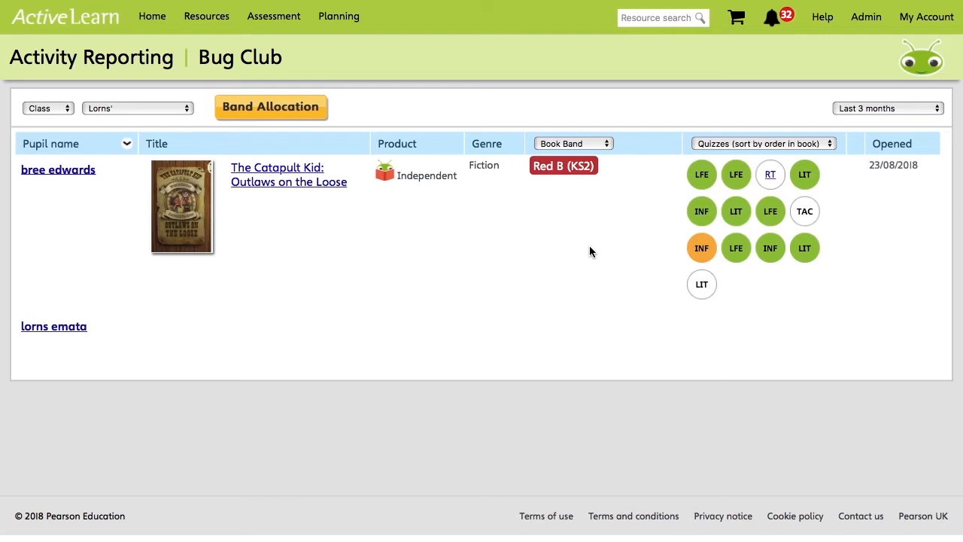
- Return to the ActiveLearn home page with all product tiles
left_click(151, 15)
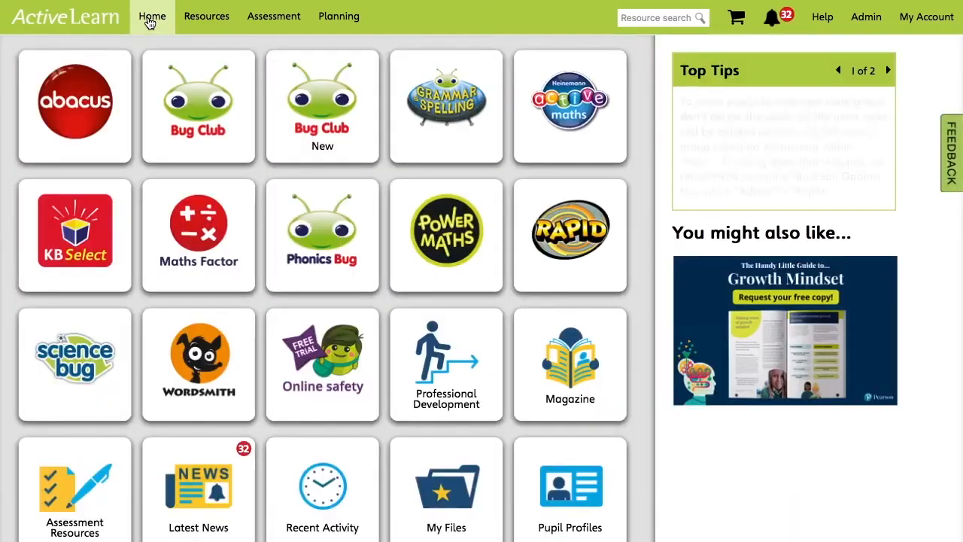